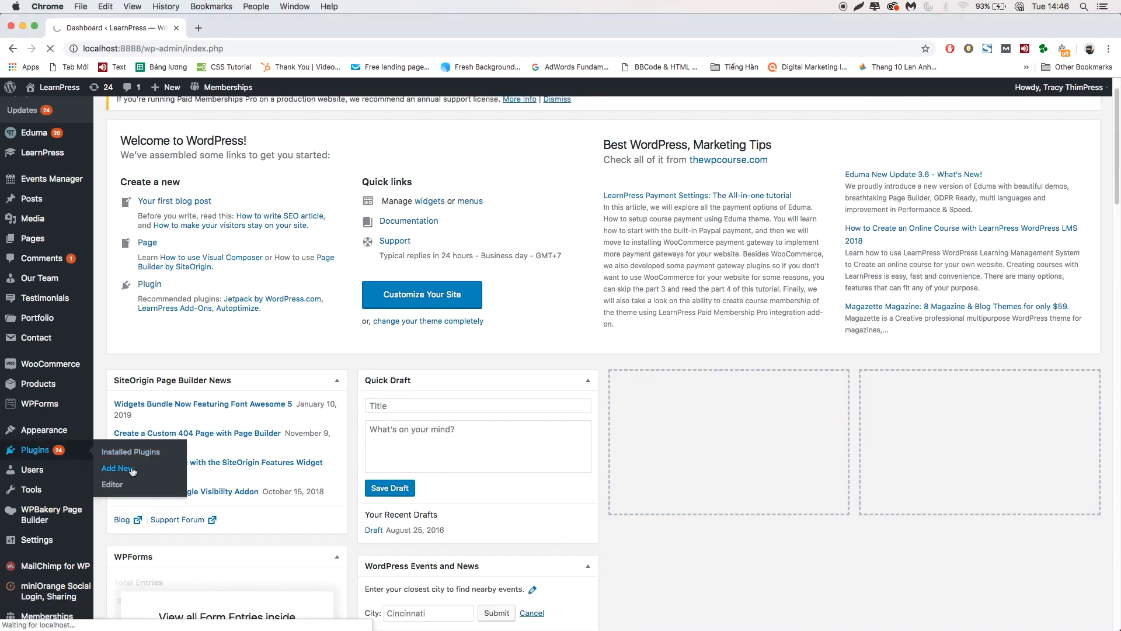
# - Upload learnpress-co-instructor.3.0.3.zip as a new plugin, install it, and activate it
pyautogui.click(117, 468)
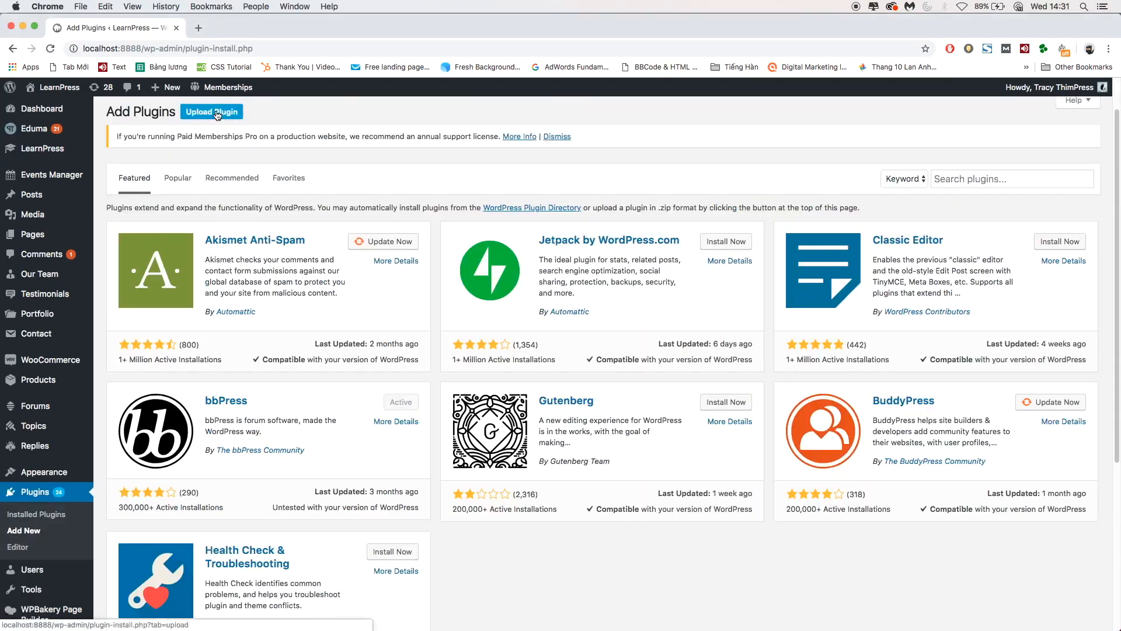
pyautogui.click(212, 112)
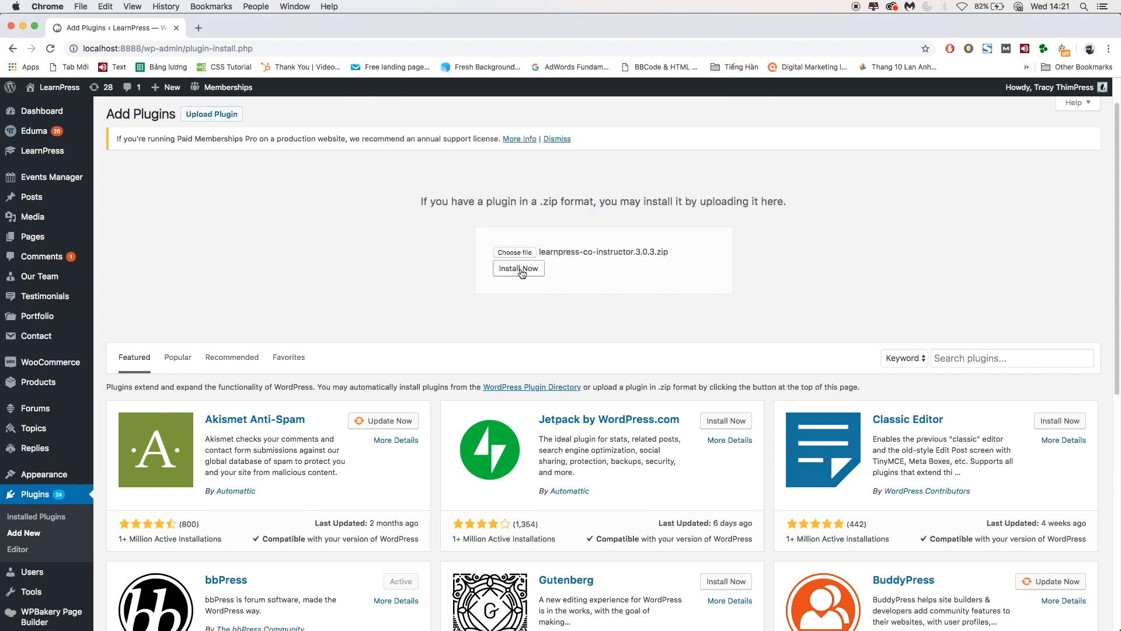
pyautogui.click(519, 268)
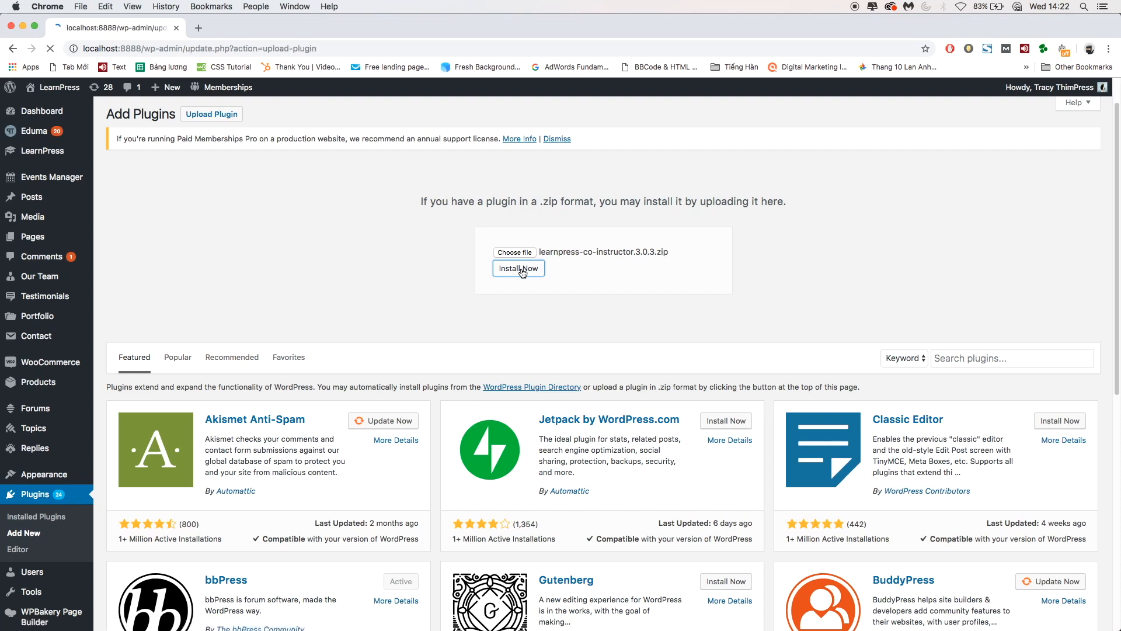
pyautogui.click(518, 269)
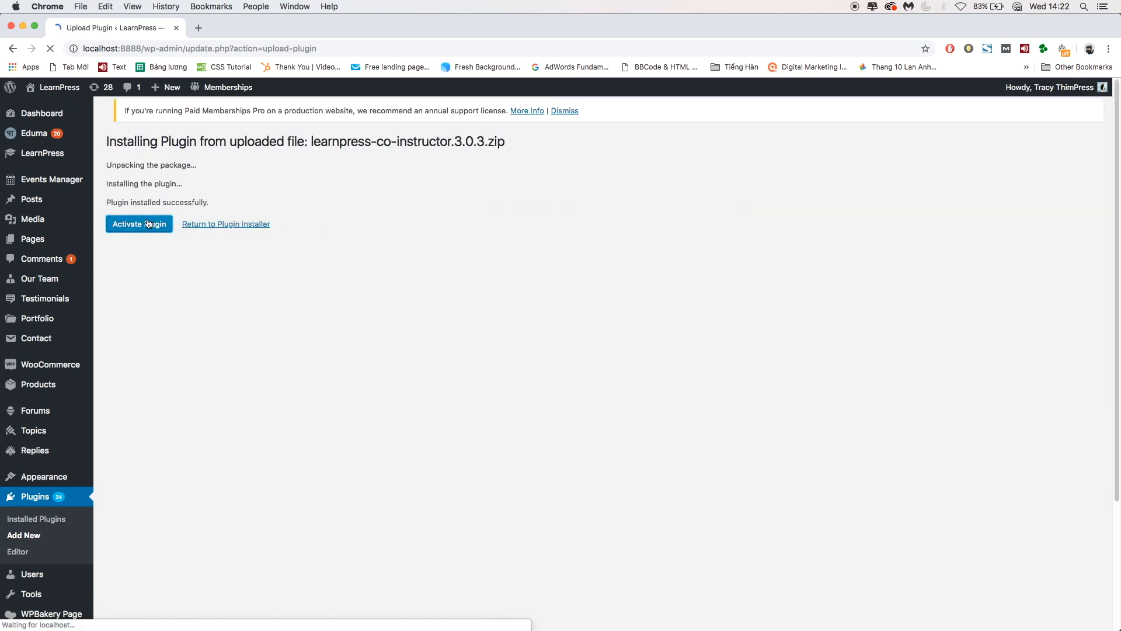
pyautogui.click(139, 223)
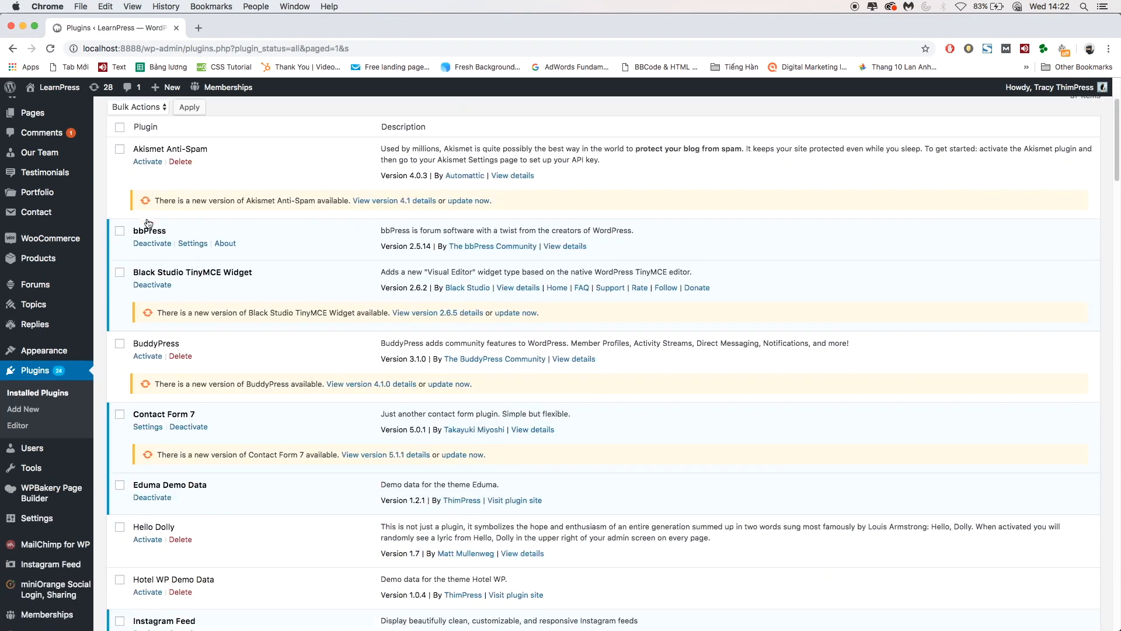
# - Go to LearnPress > Courses in the admin sidebar
pyautogui.scroll(-3)
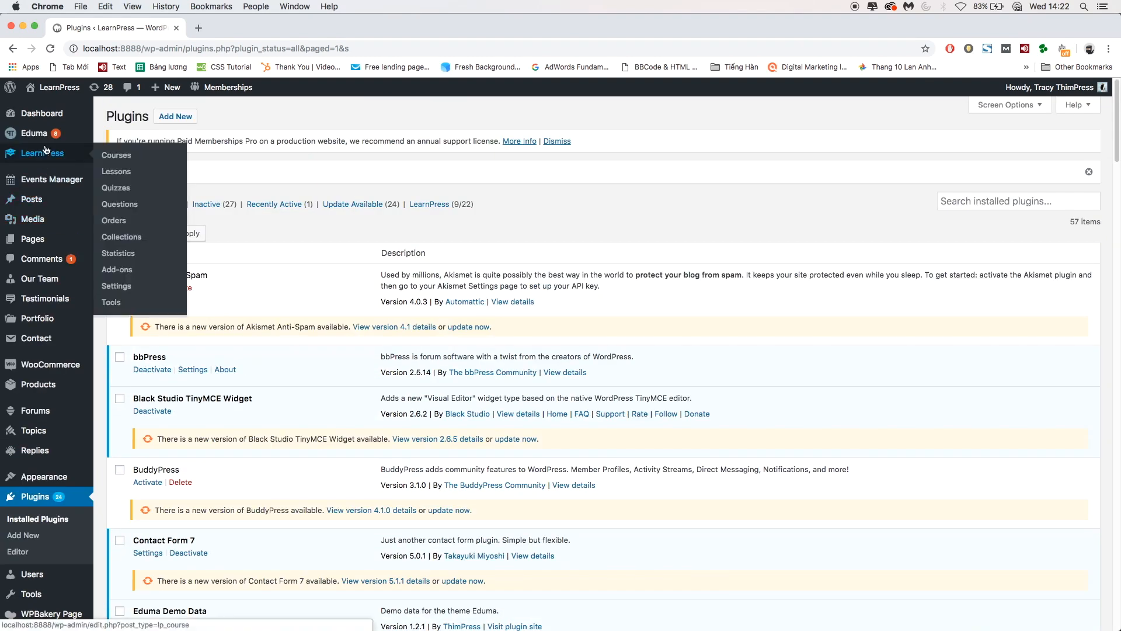
pyautogui.click(116, 155)
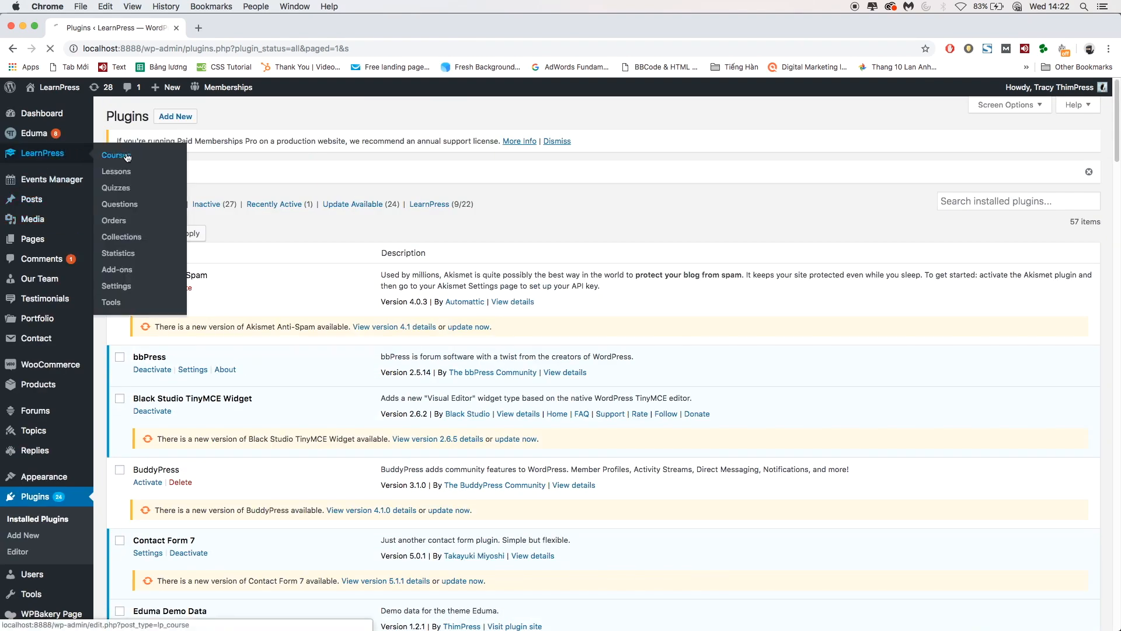
pyautogui.click(115, 154)
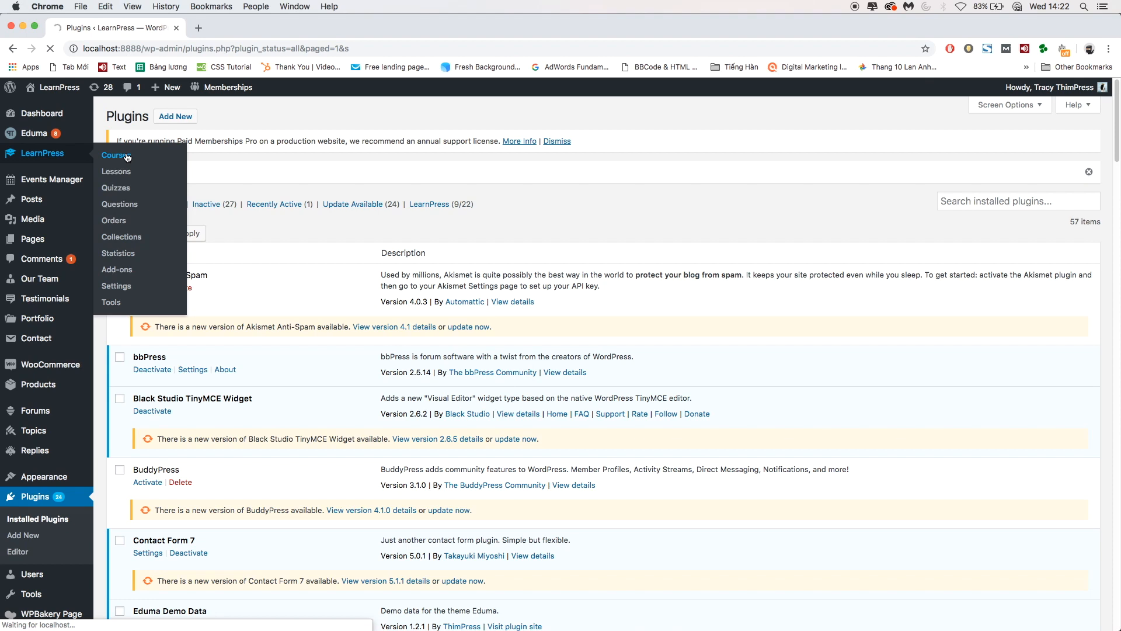
pyautogui.click(115, 154)
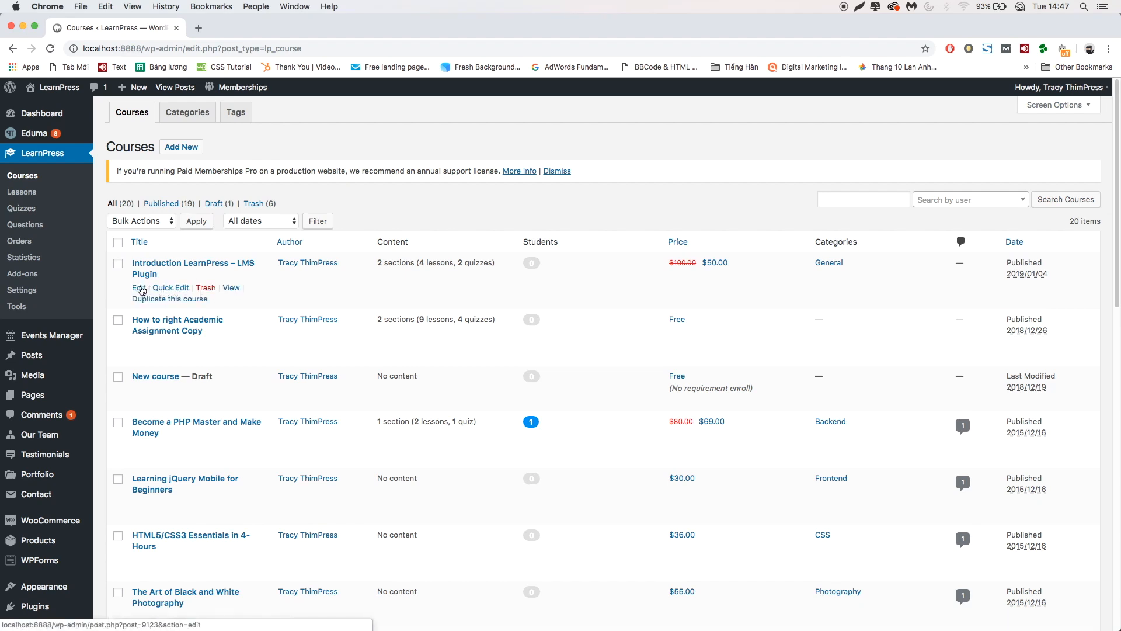
pyautogui.click(137, 287)
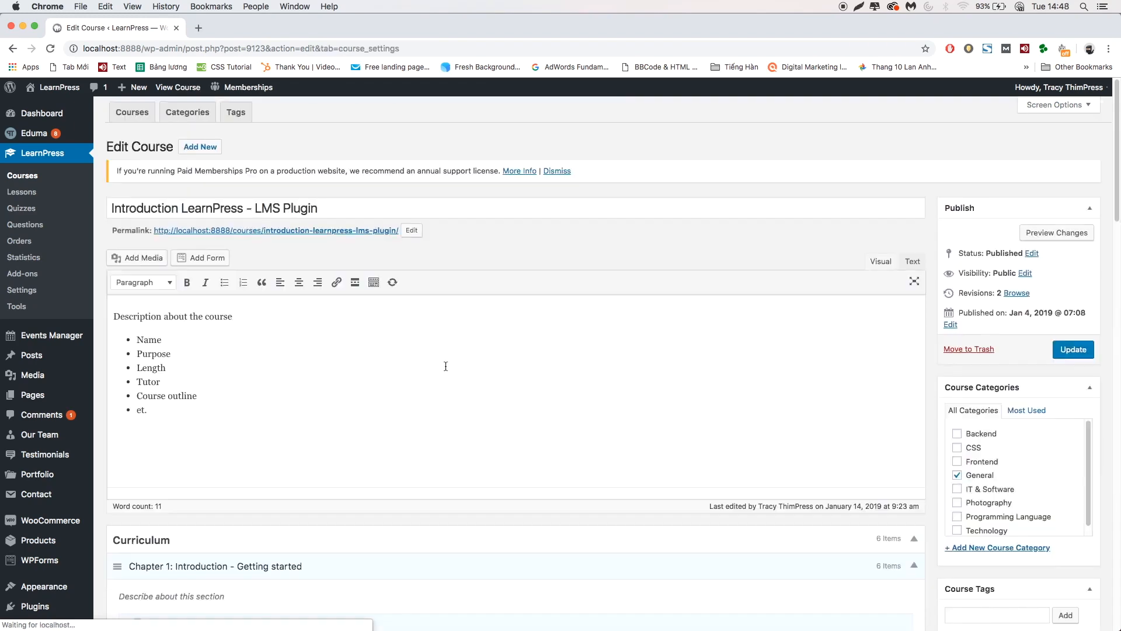
pyautogui.scroll(-3)
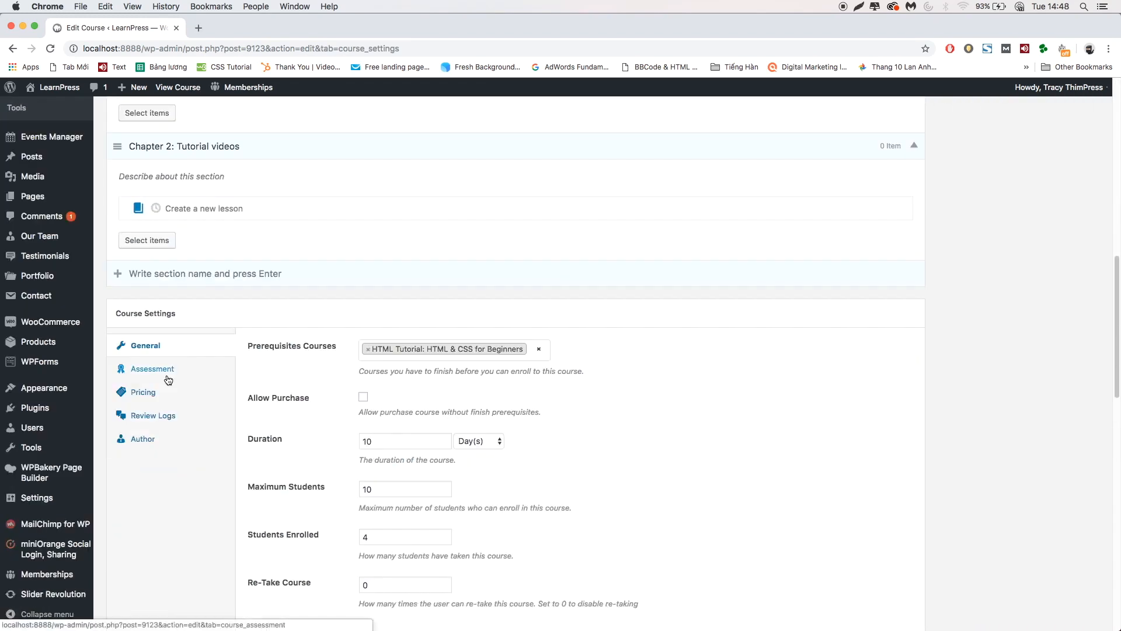
pyautogui.scroll(-3)
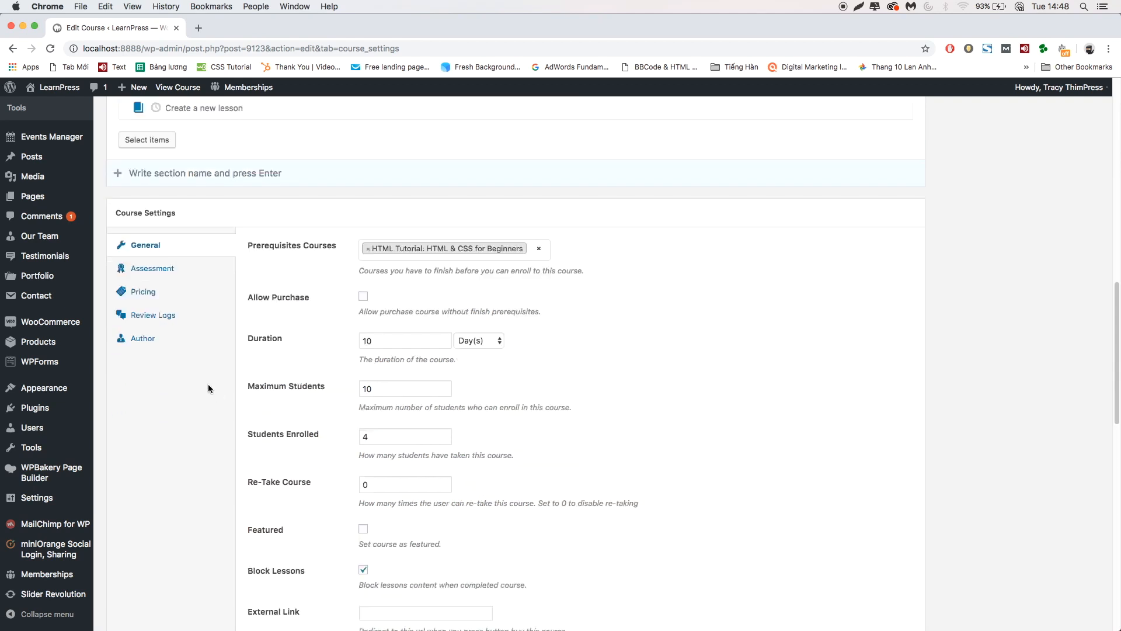
pyautogui.click(143, 338)
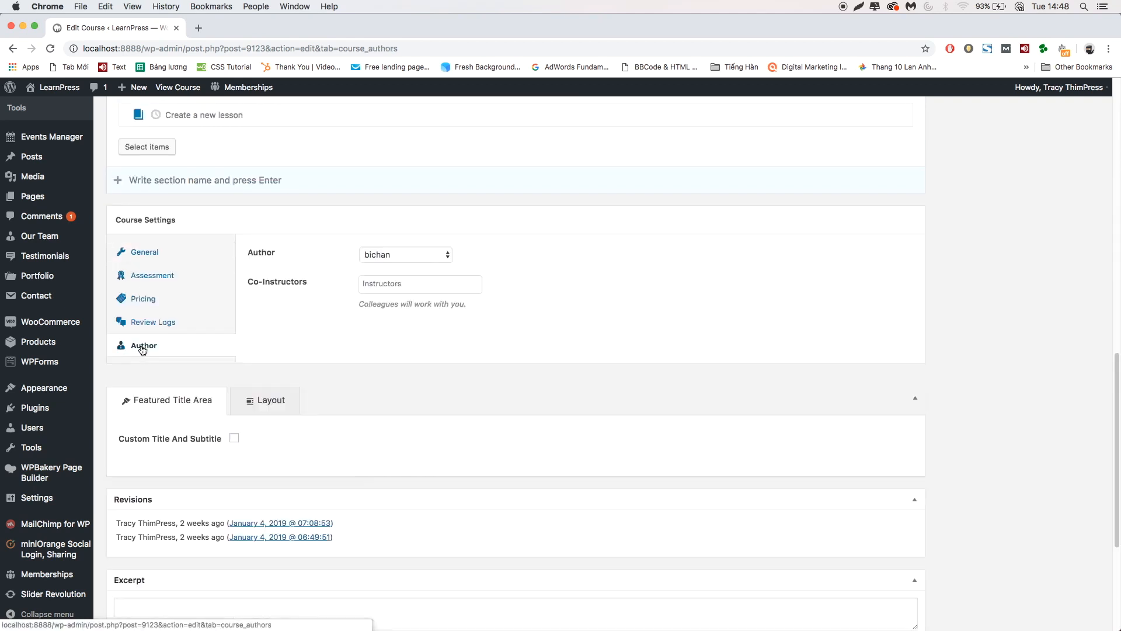
pyautogui.write('s')
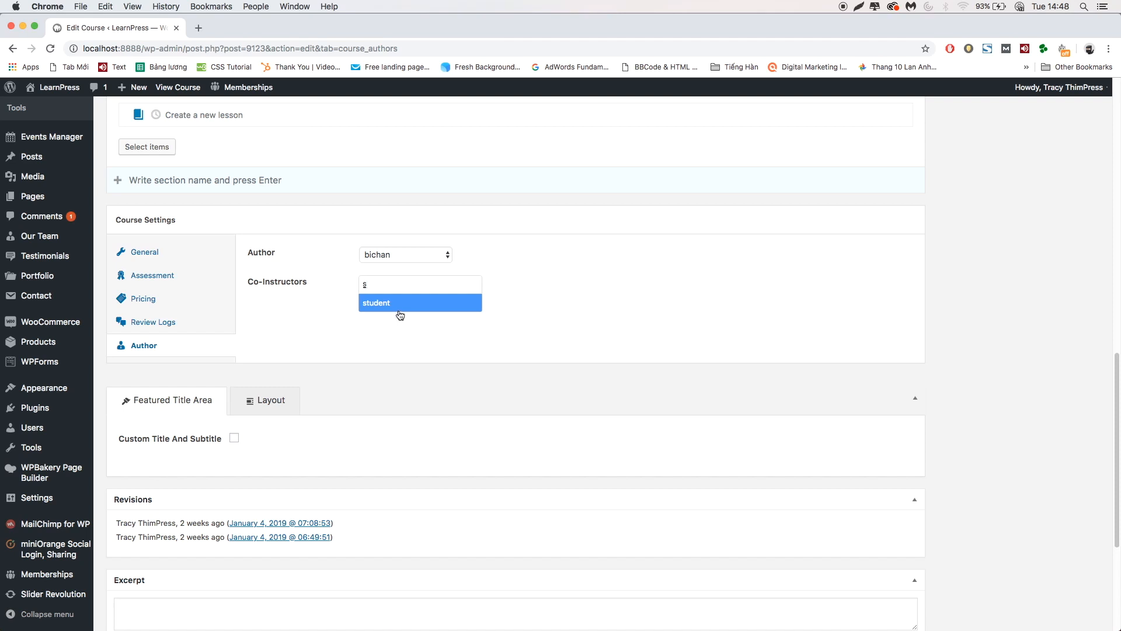
pyautogui.click(376, 302)
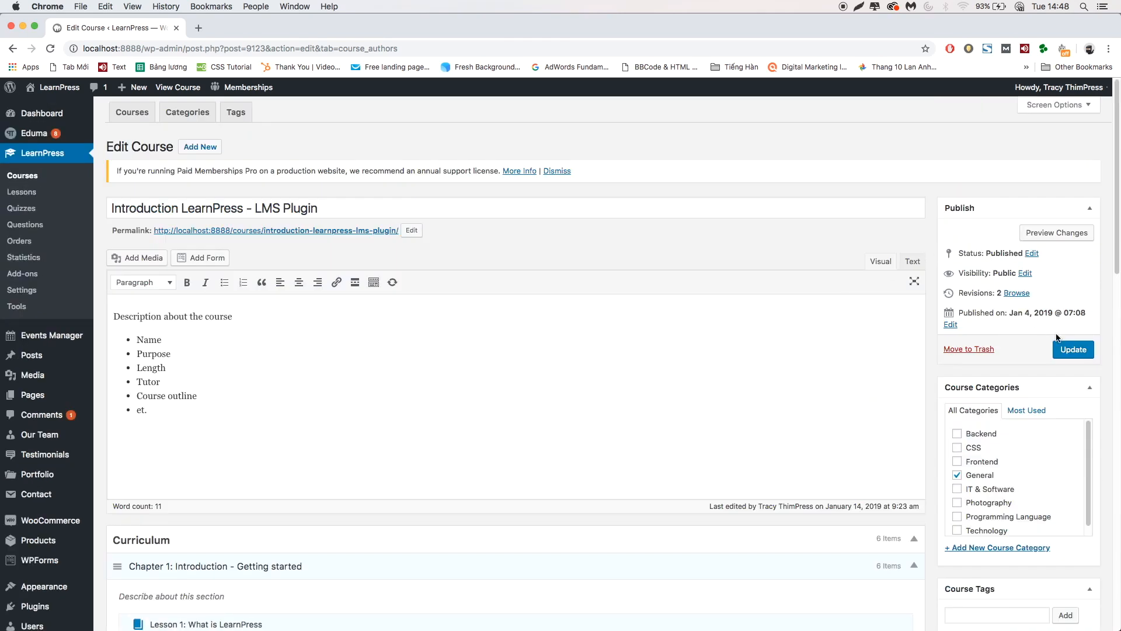
pyautogui.click(1073, 349)
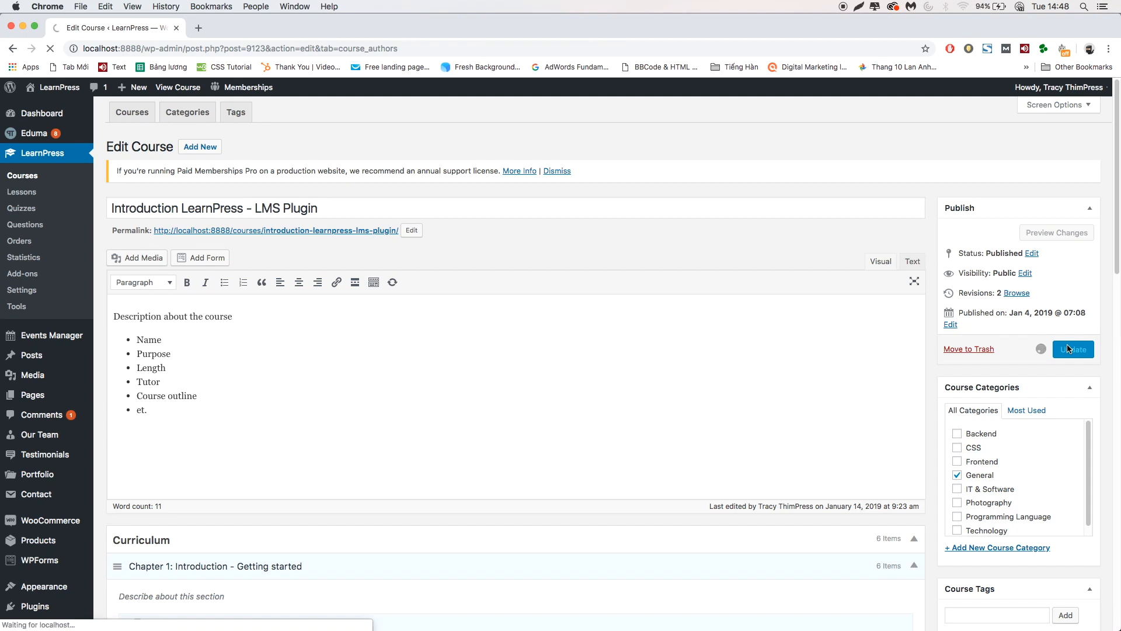
# - View the live course page's Instructor tab showing Tracy ThimPress and Katherine Mella
pyautogui.click(1073, 350)
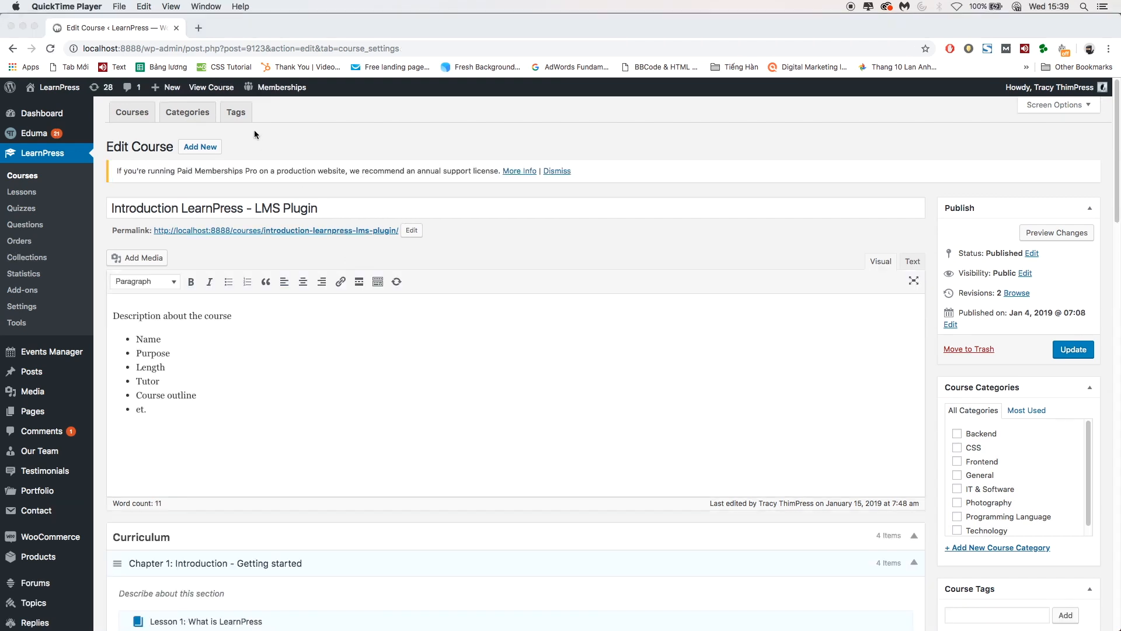
pyautogui.click(211, 87)
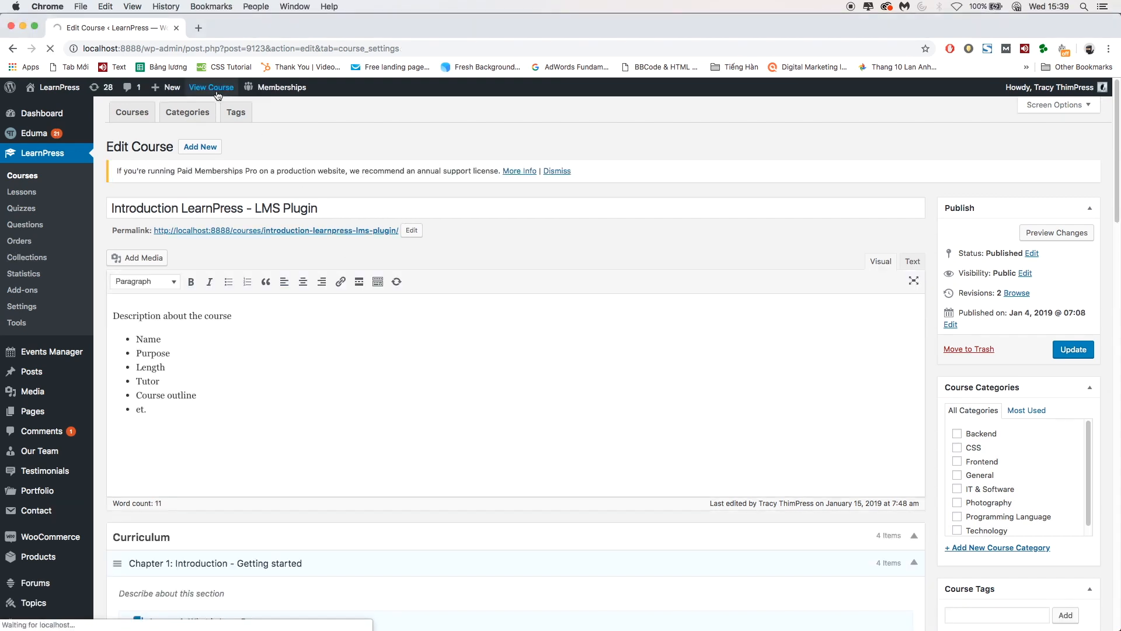
pyautogui.click(211, 87)
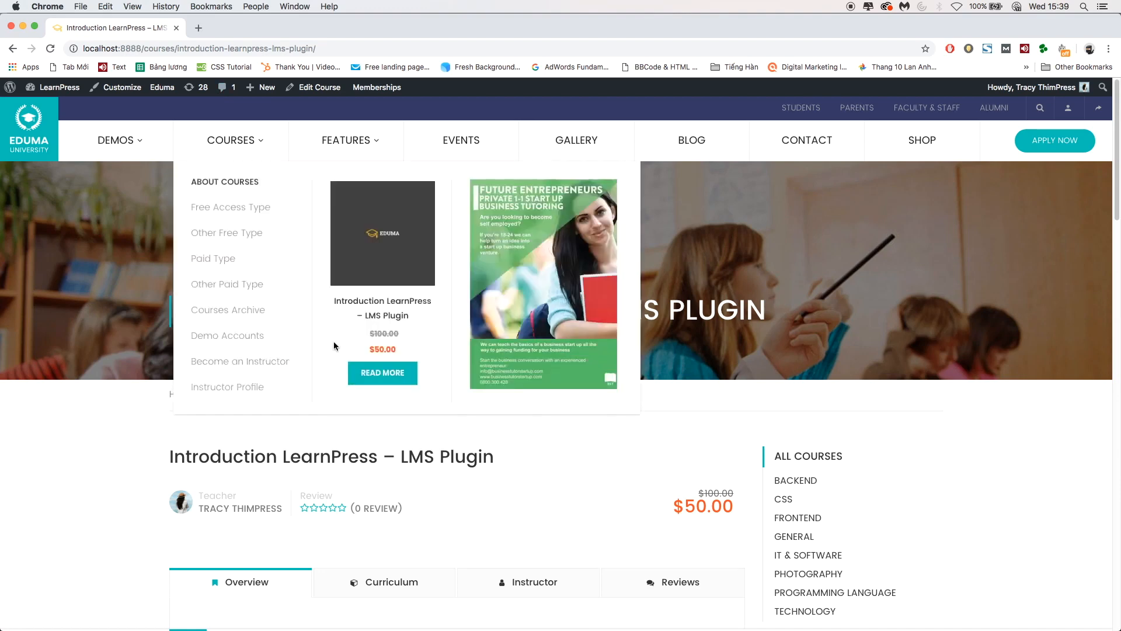
pyautogui.scroll(-3)
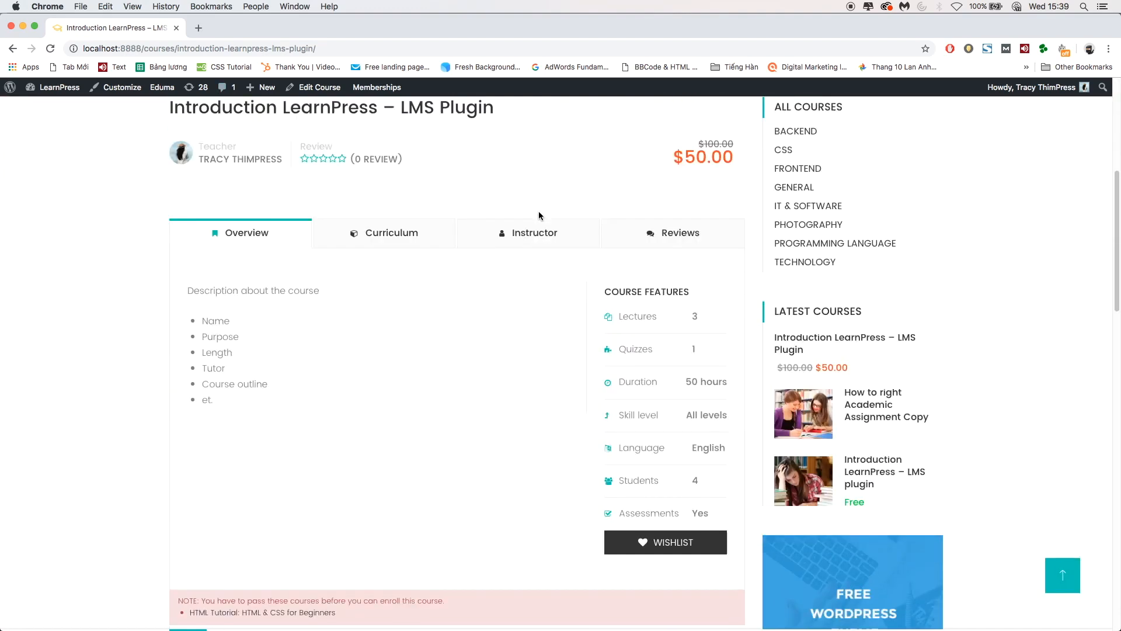
pyautogui.click(534, 233)
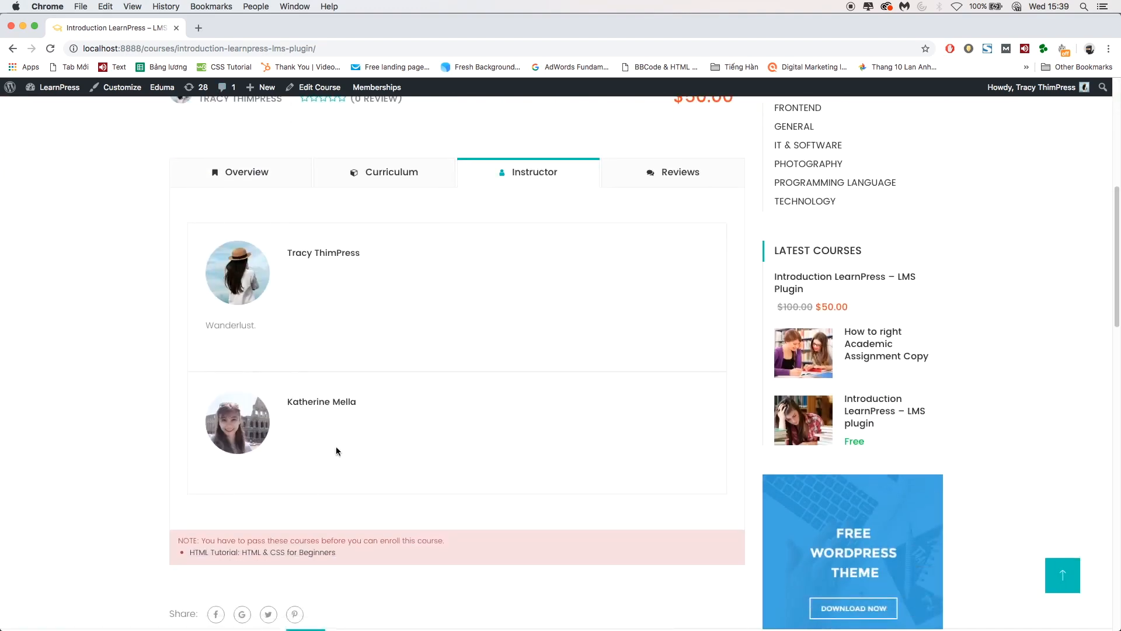
pyautogui.moveTo(73, 105)
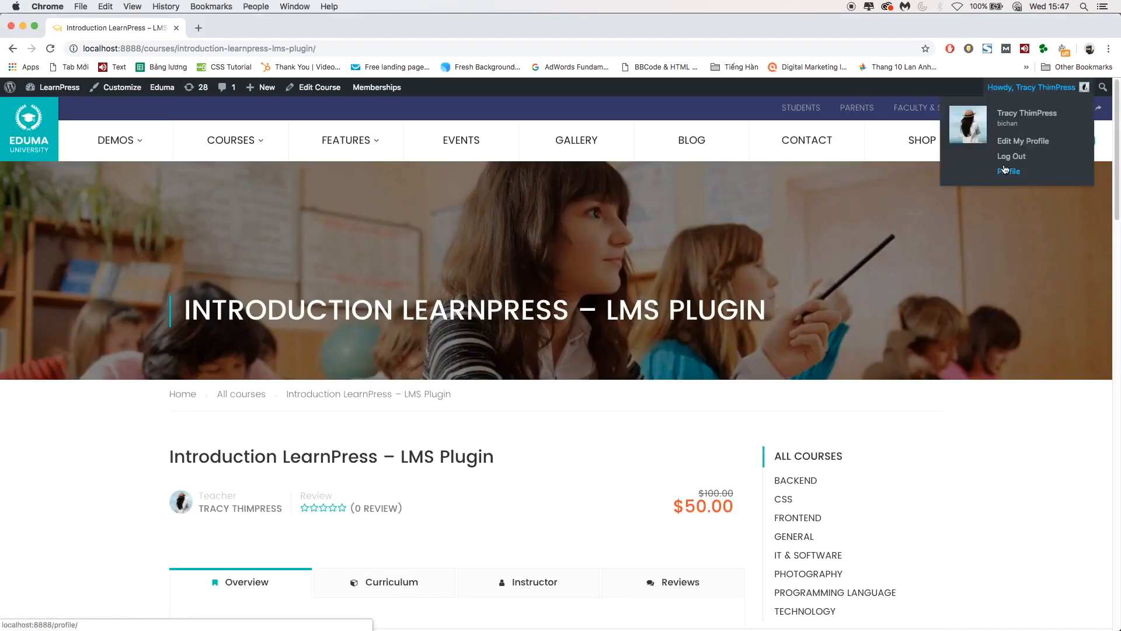
pyautogui.click(1011, 156)
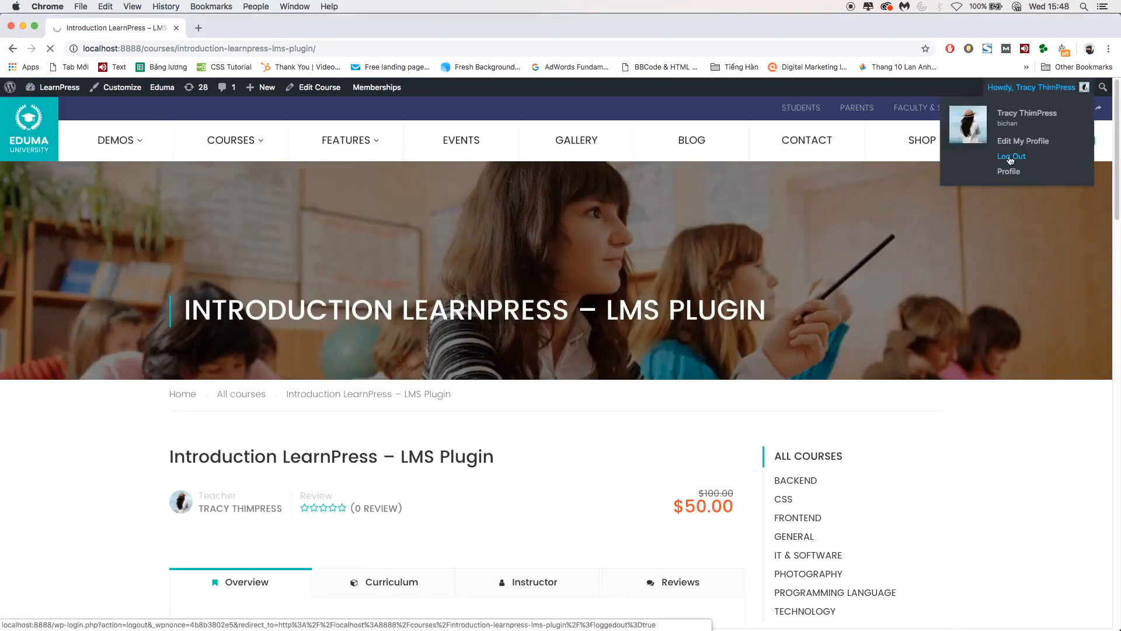
pyautogui.click(1011, 156)
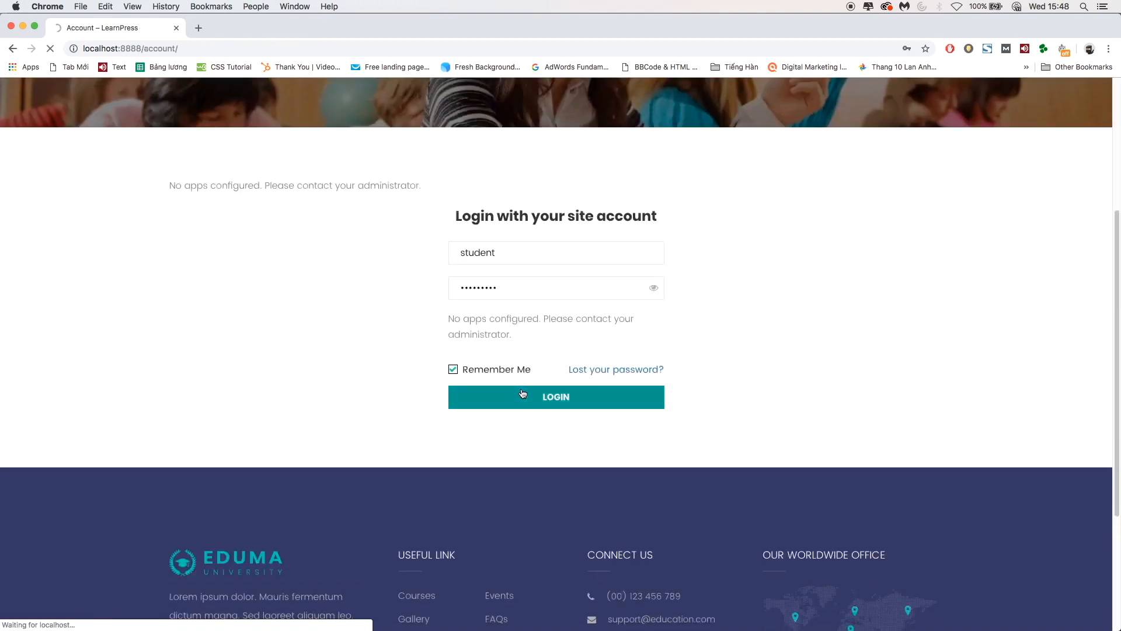
pyautogui.click(556, 397)
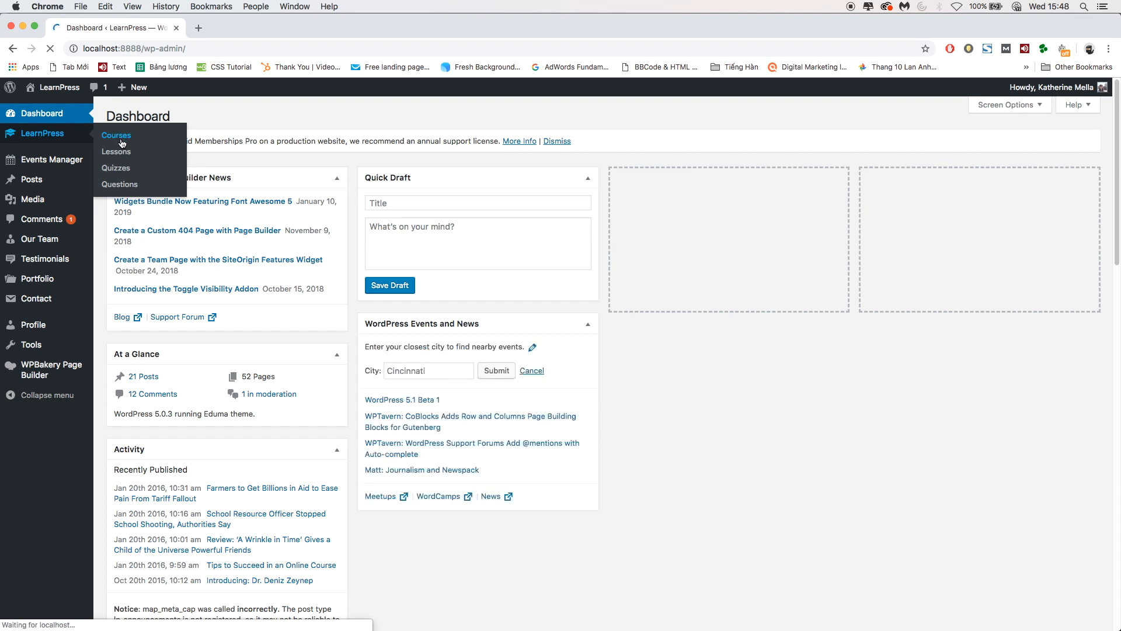
# - Open LearnPress > Courses to see Katherine's 'Introduction LearnPress – LMS Plugin' course
pyautogui.click(117, 135)
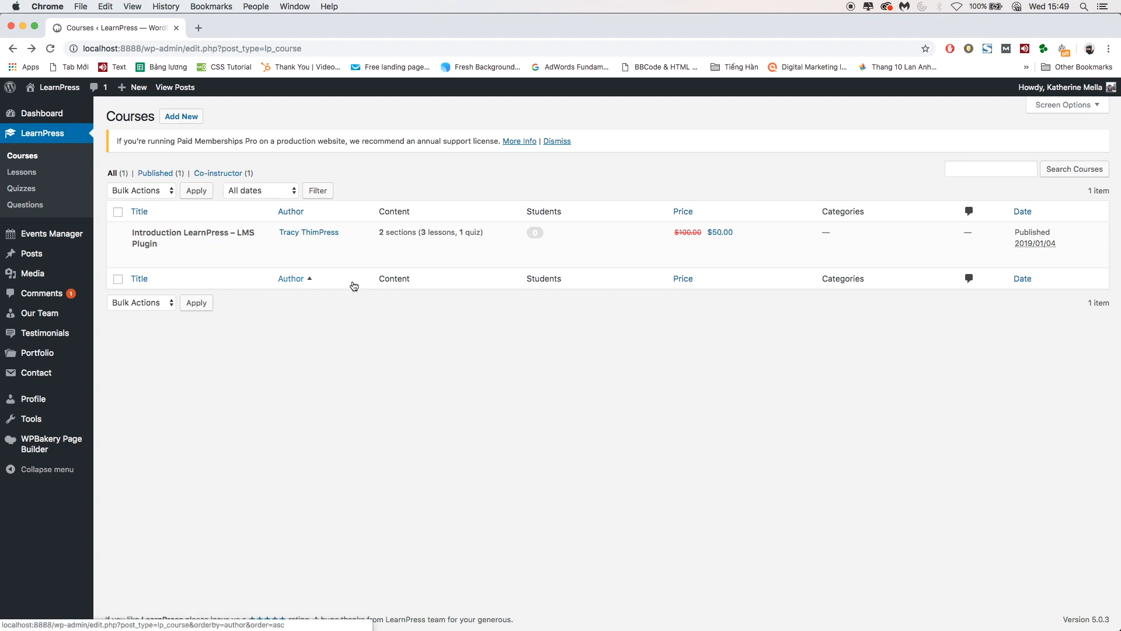
pyautogui.moveTo(183, 244)
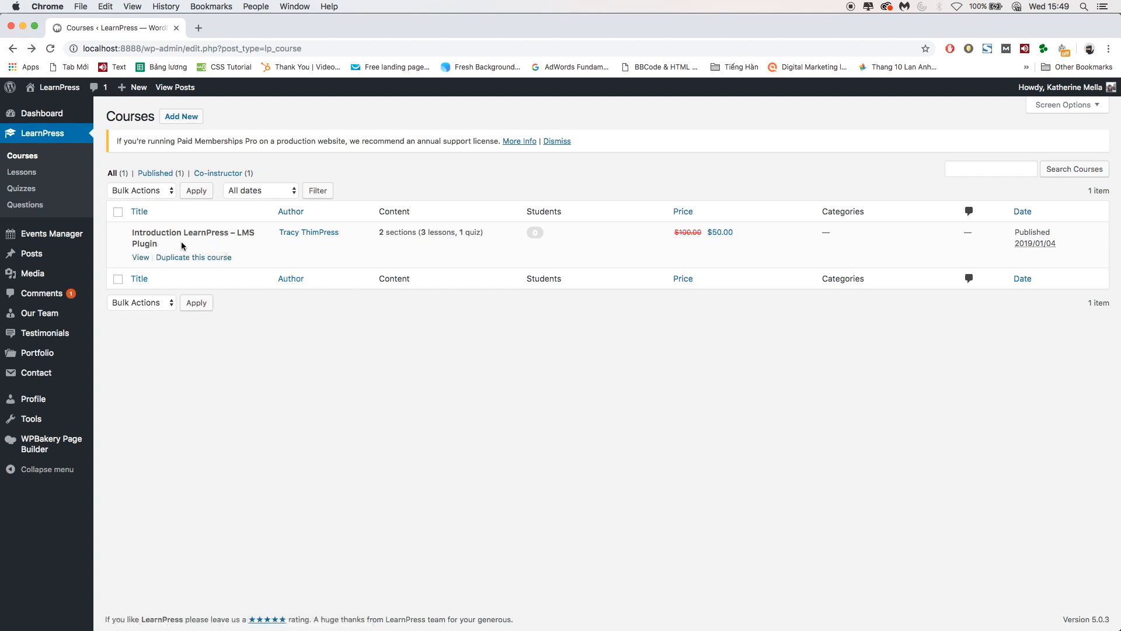